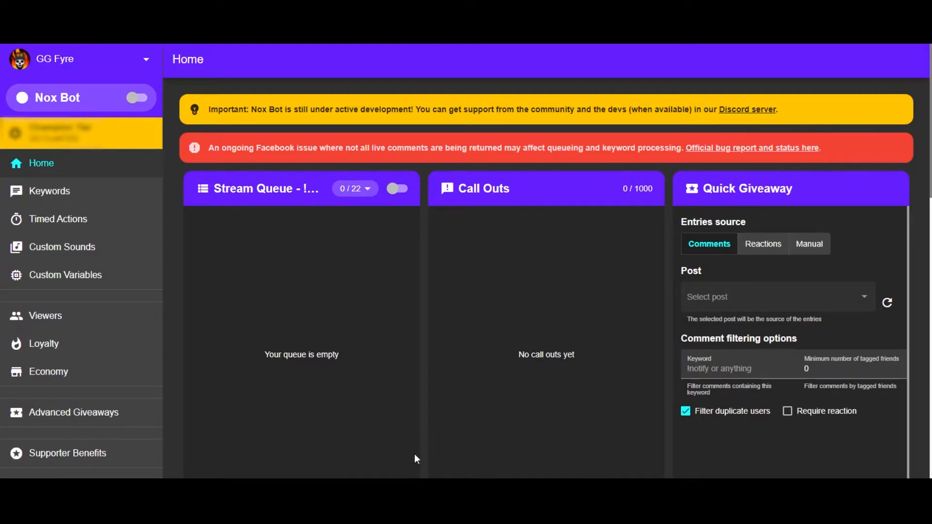
mouse_move(425, 451)
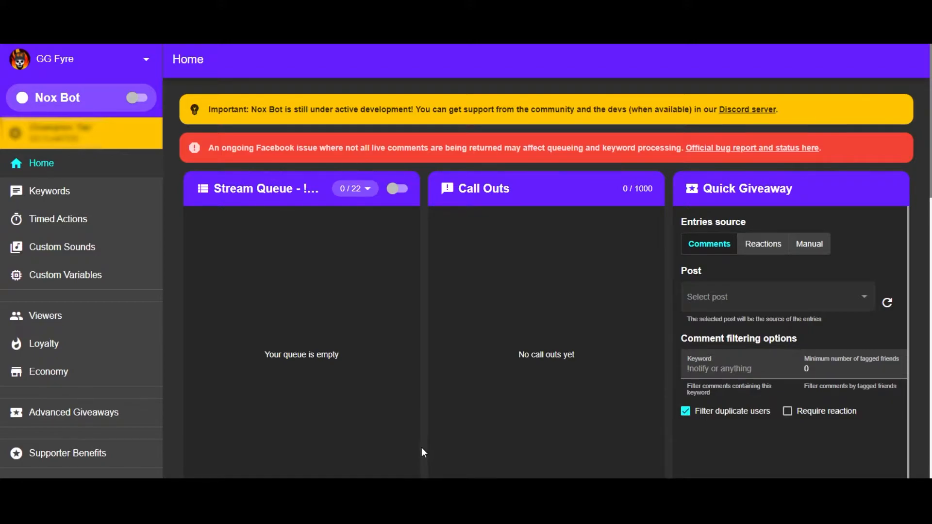
mouse_move(85, 457)
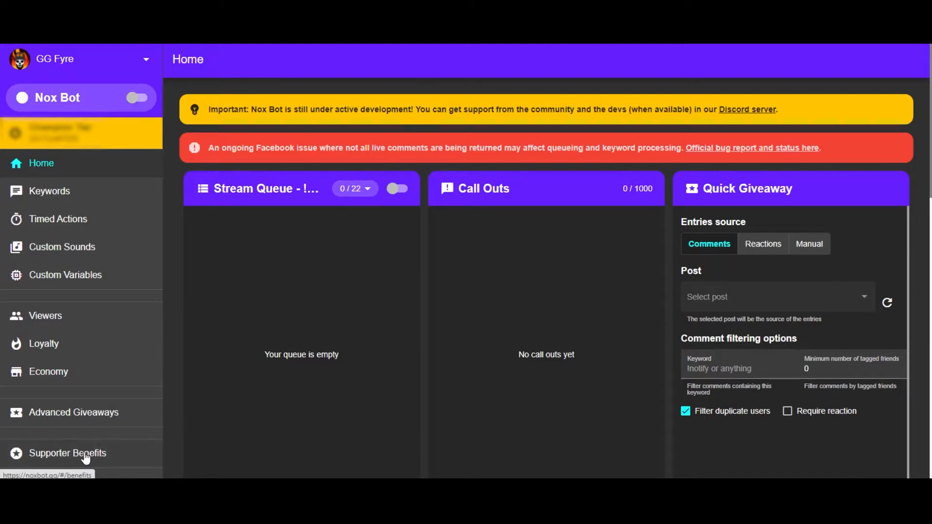
- Review the supporter tier comparison table down to features like queues, loyalty and economy shops
left_click(67, 454)
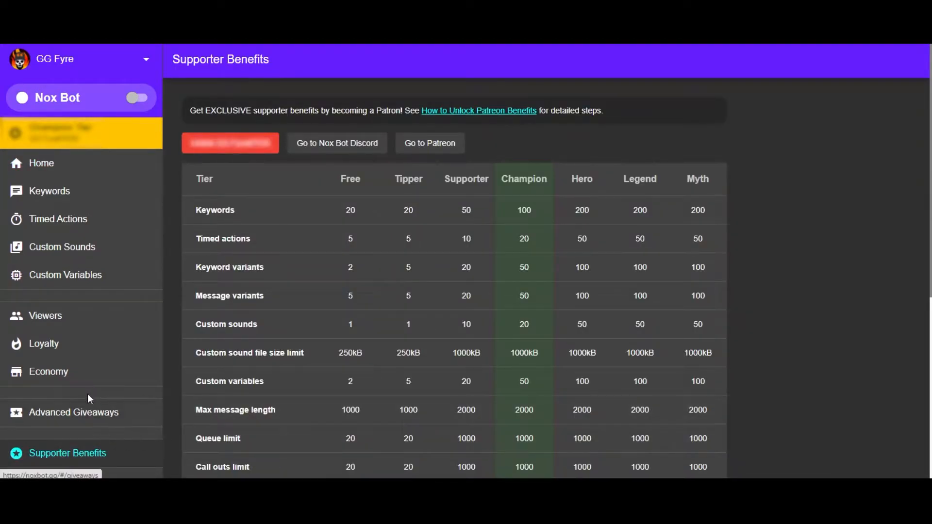
scroll("down", 3)
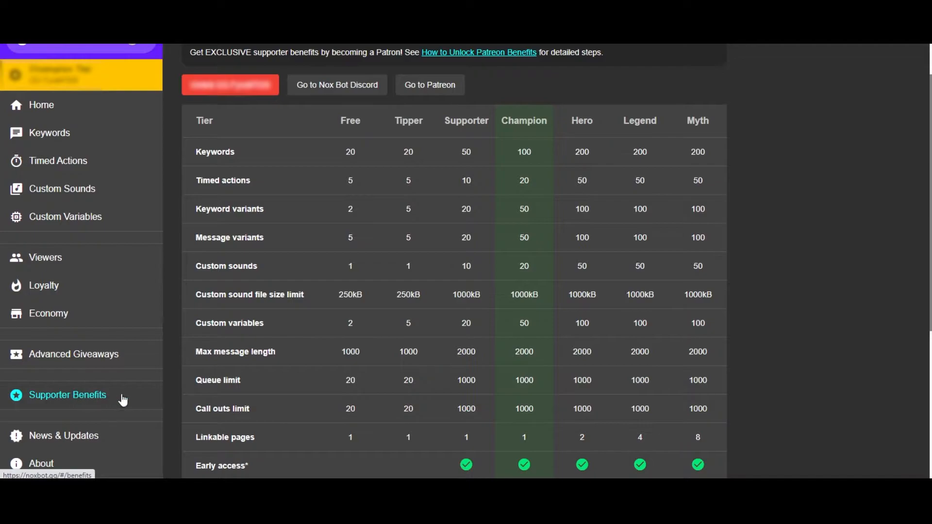
scroll("up", 3)
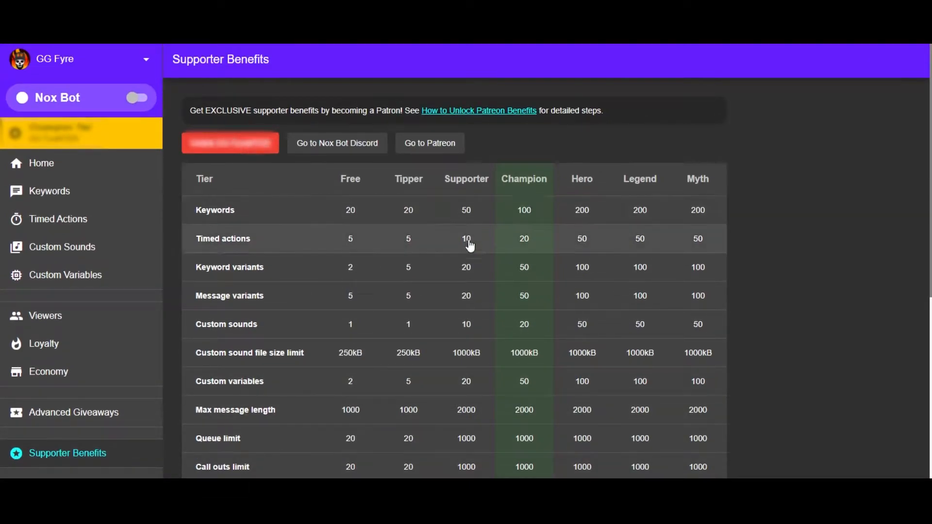
scroll("down", 3)
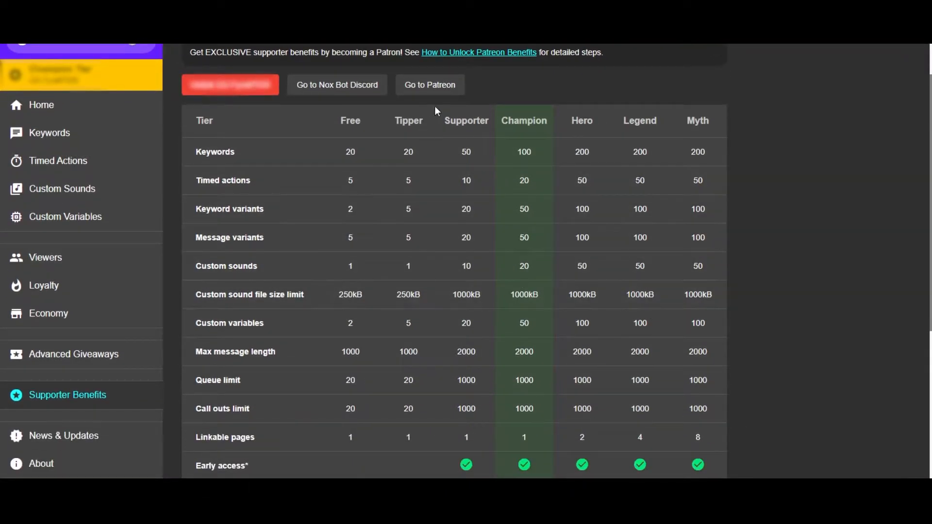
mouse_move(502, 89)
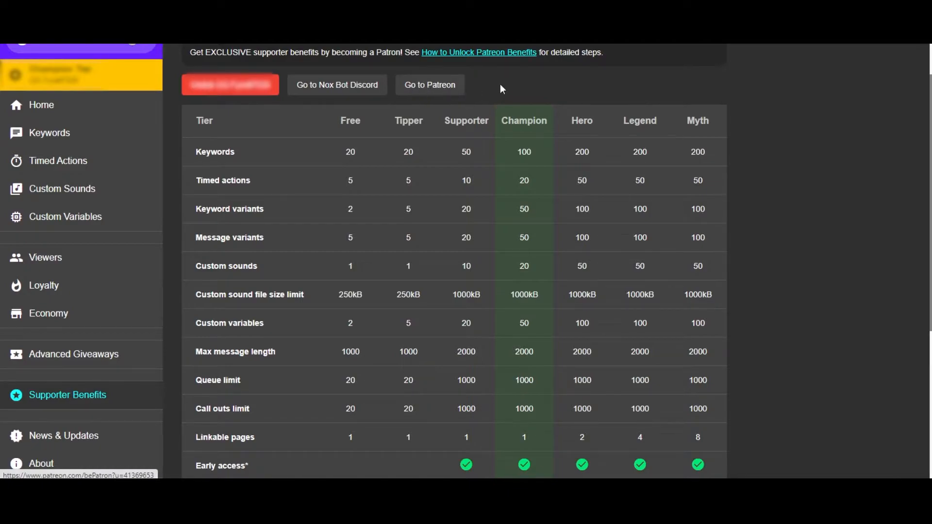
scroll("down", 3)
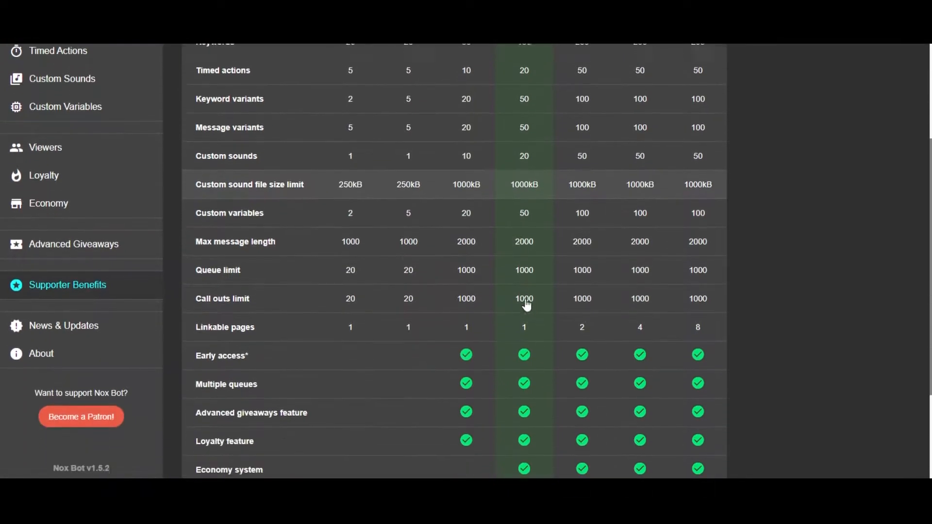
scroll("down", 3)
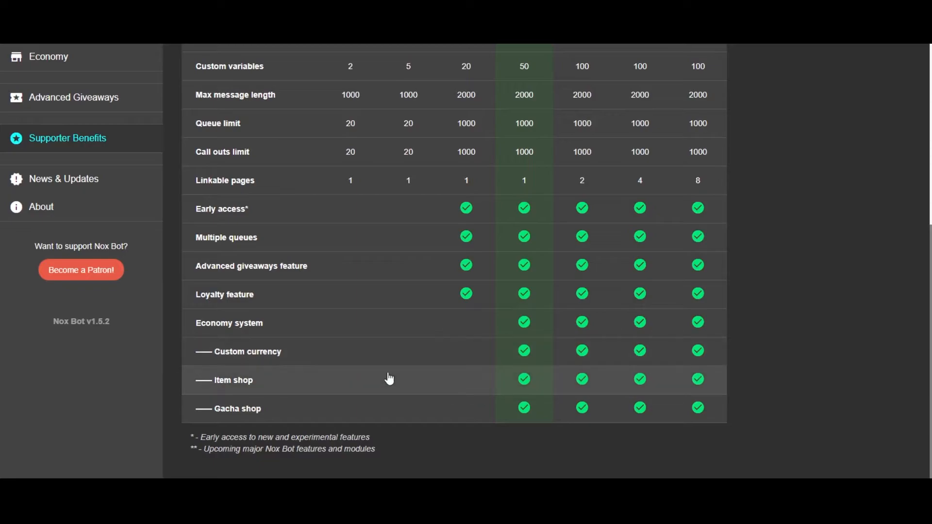
scroll("up", 3)
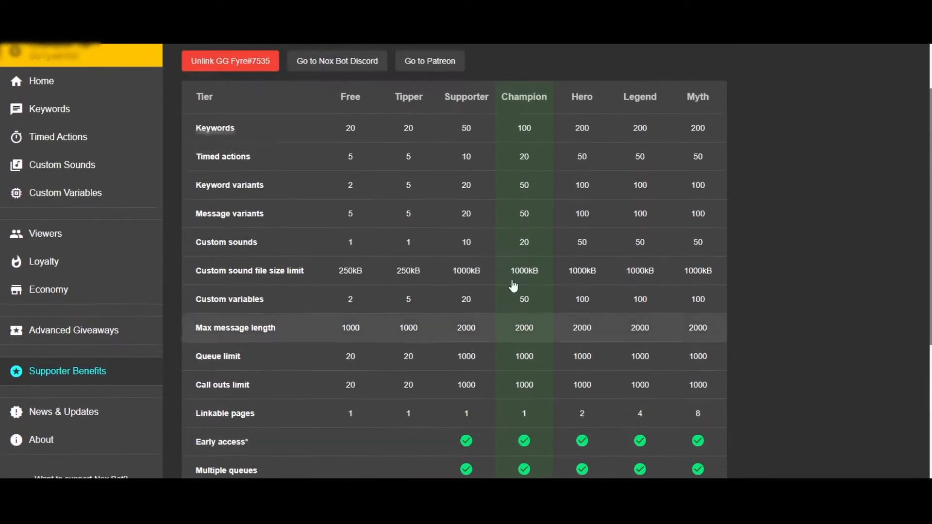
scroll("up", 3)
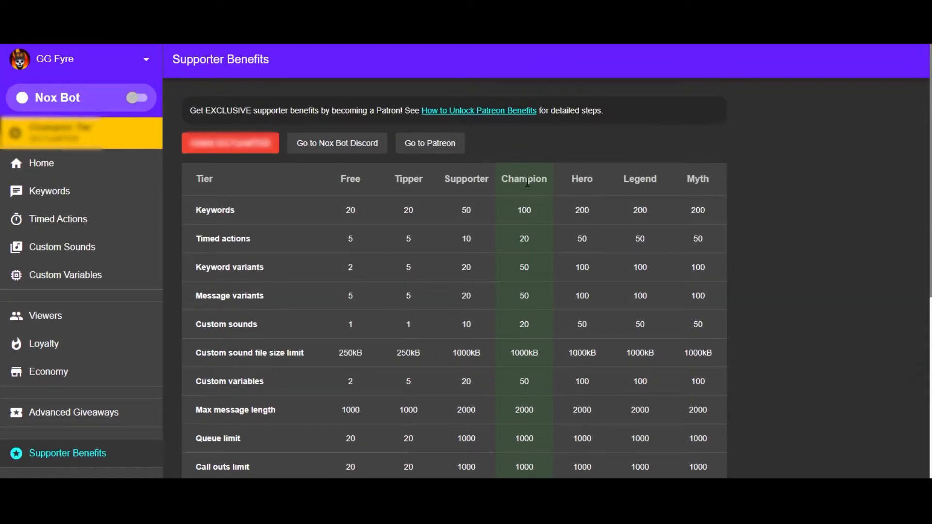
mouse_move(49, 379)
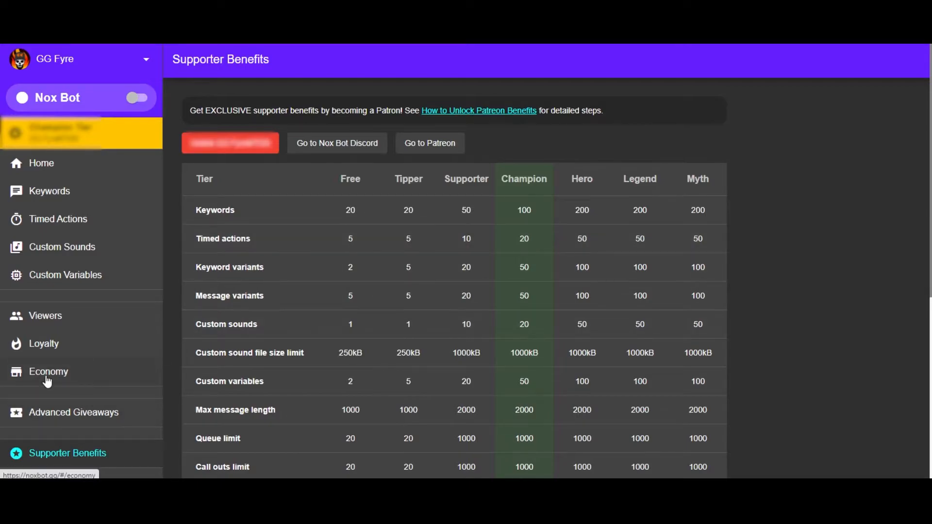
- Show the Economy module's Settings: 10 coins per comment, 5-minute credit interval
left_click(48, 372)
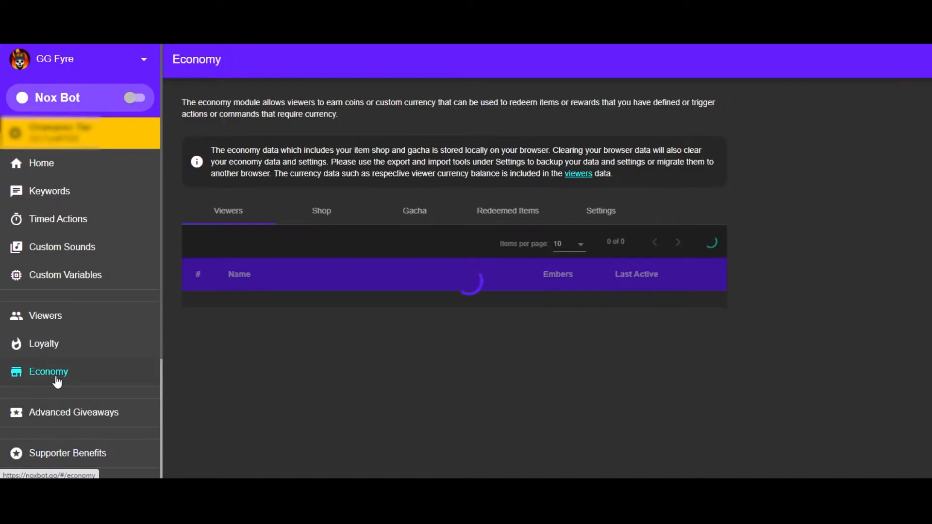
left_click(600, 211)
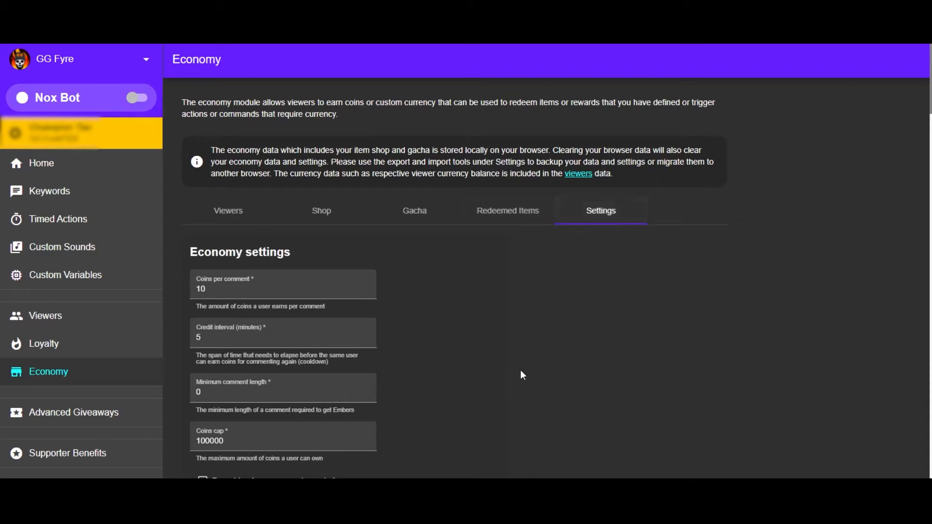
scroll("down", 3)
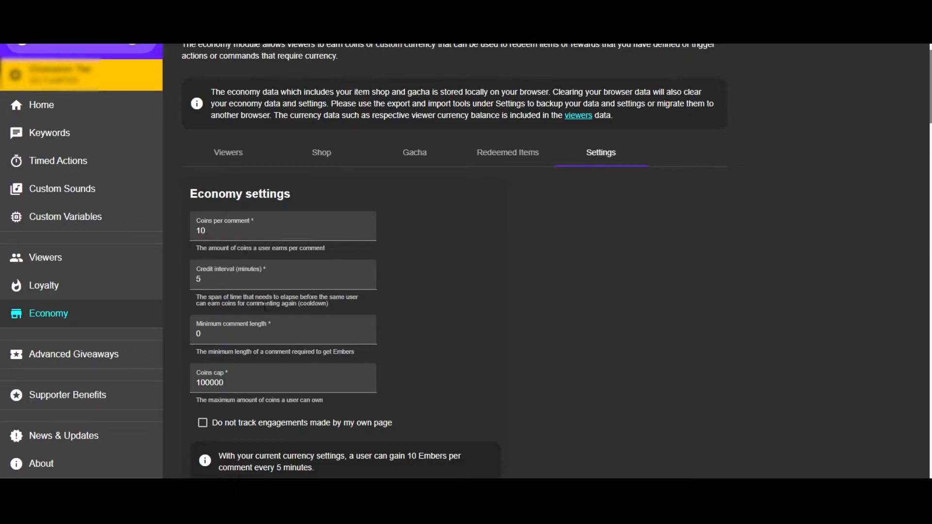
- Inspect the credit interval (5 minutes) and coins cap (100000) values
left_click(283, 279)
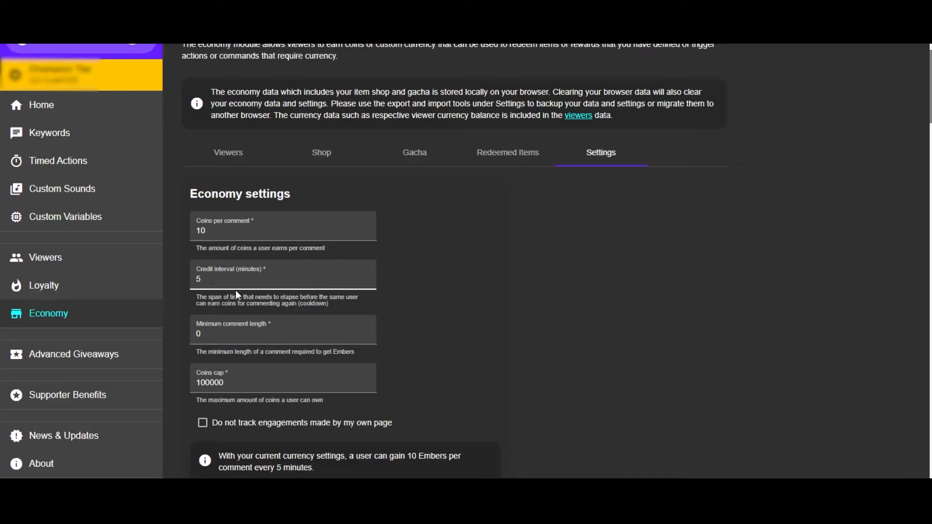
left_click(282, 279)
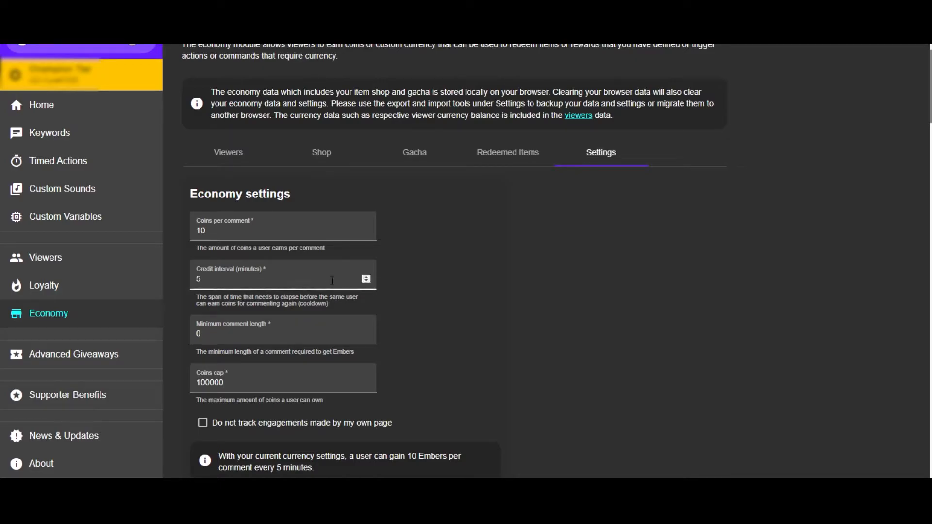
scroll("down", 3)
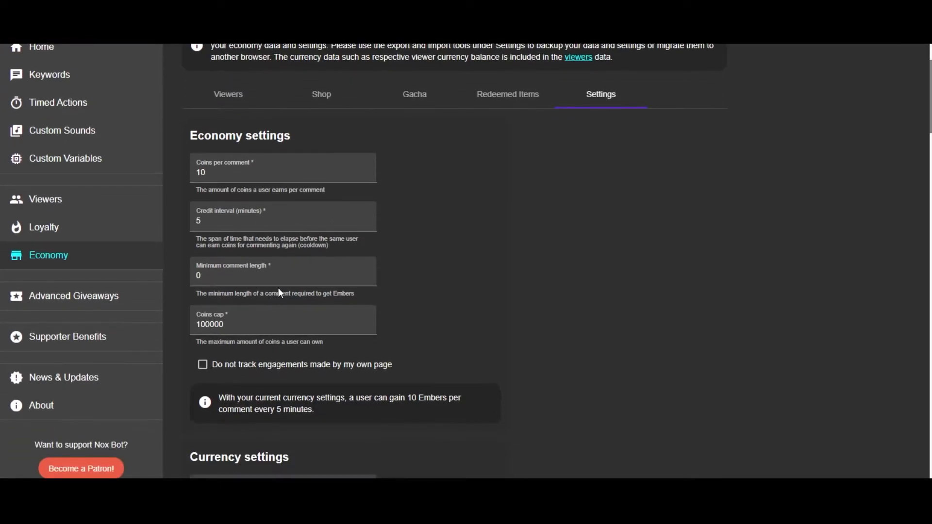
left_click(283, 220)
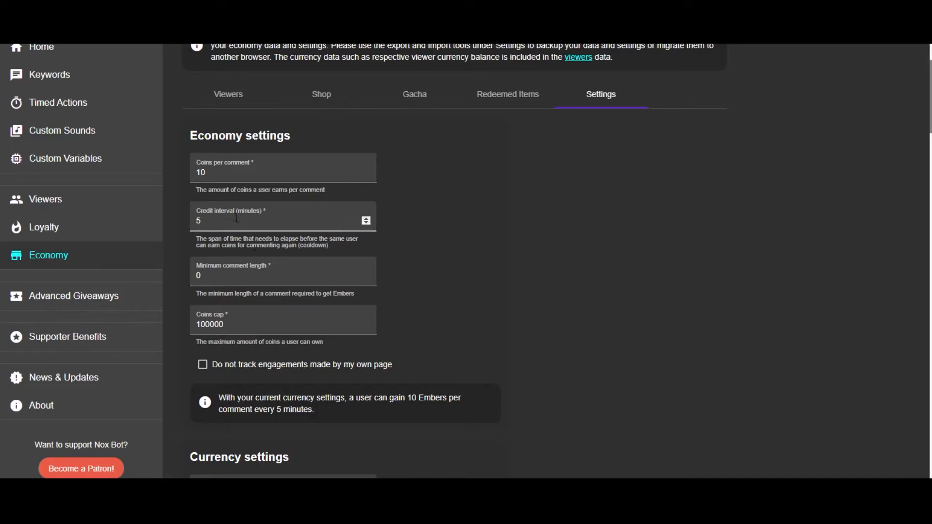
left_click(283, 173)
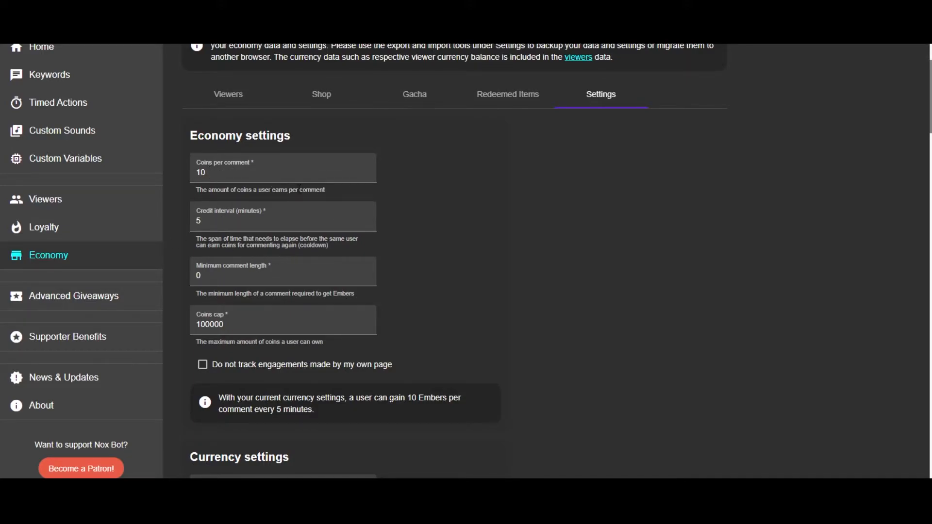
left_click(282, 324)
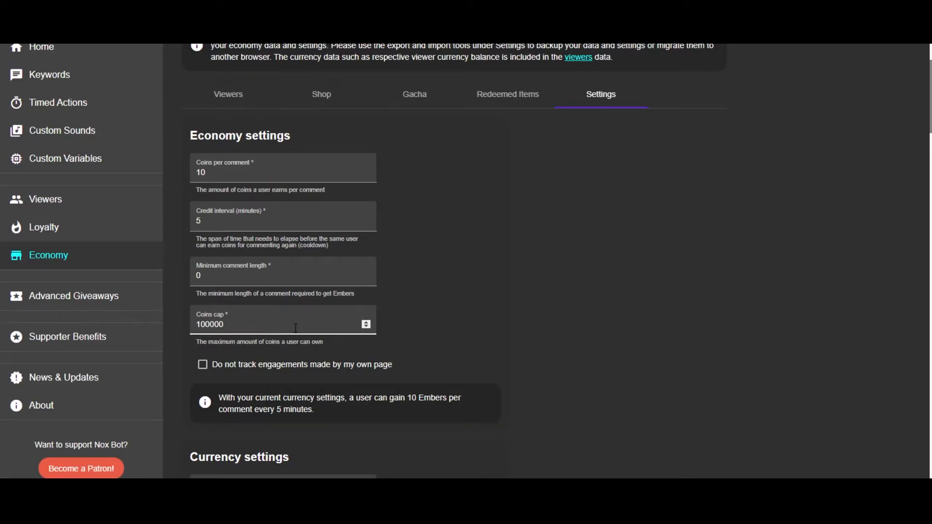
mouse_move(380, 258)
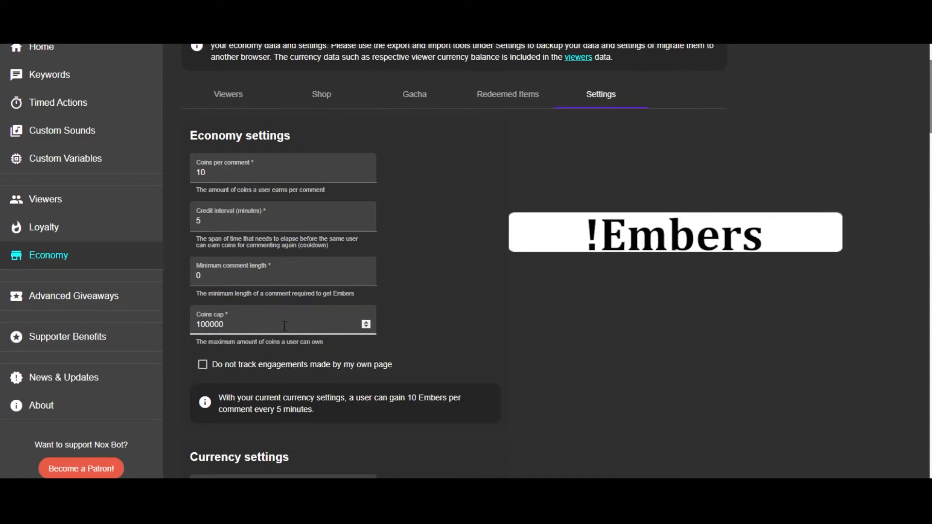
scroll("down", 3)
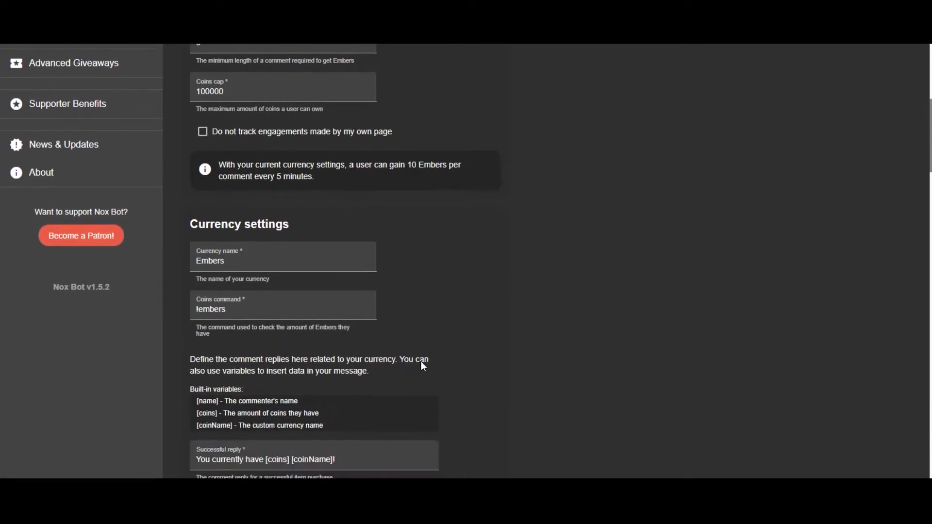
scroll("down", 3)
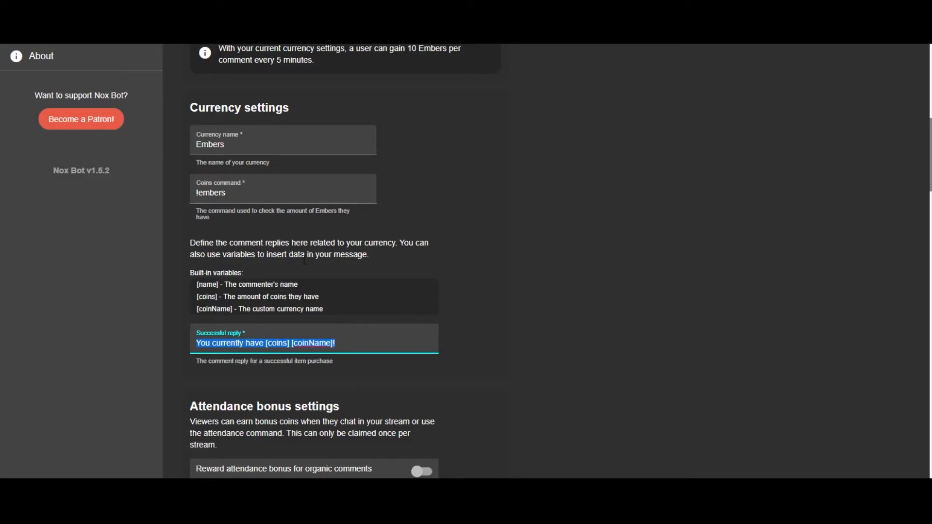
left_click(206, 343)
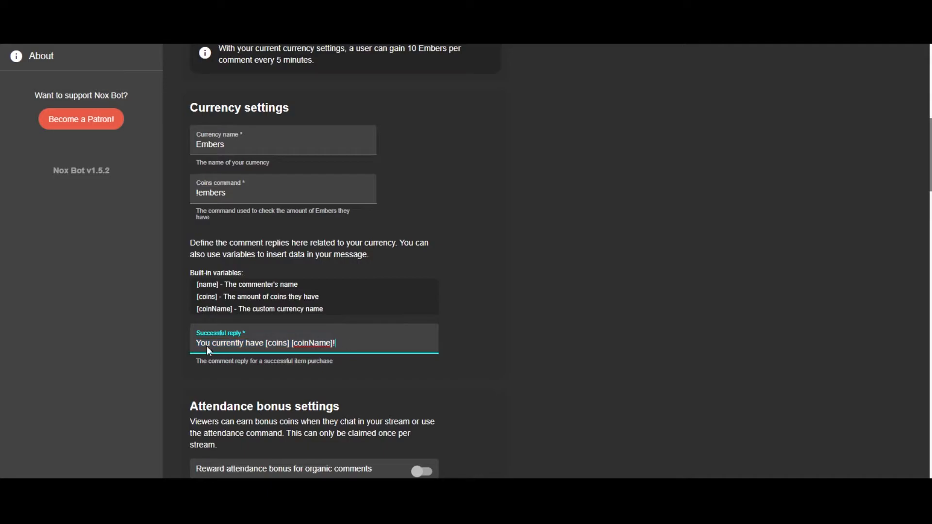
scroll("down", 3)
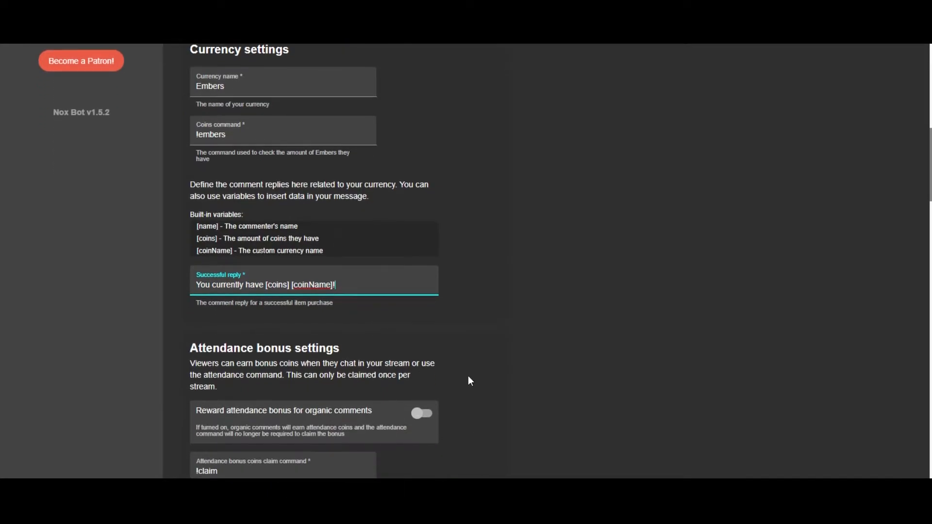
scroll("down", 3)
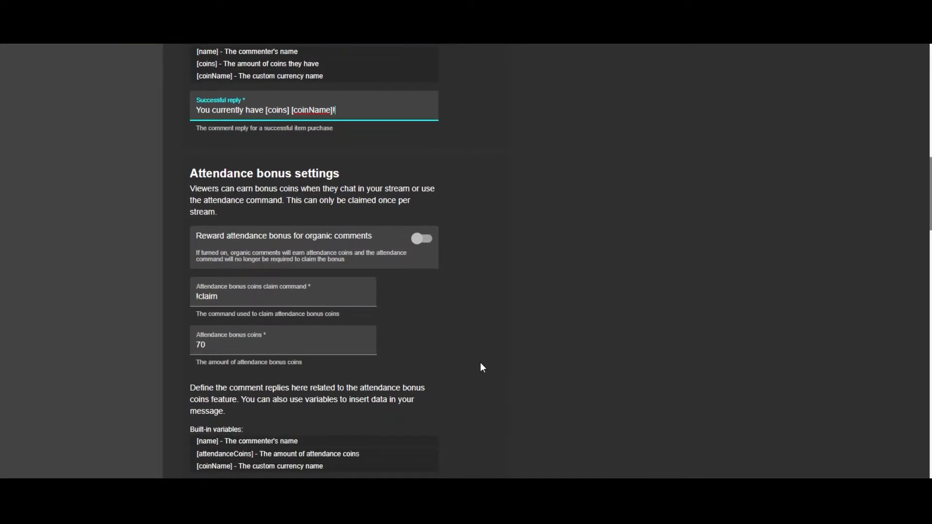
scroll("down", 3)
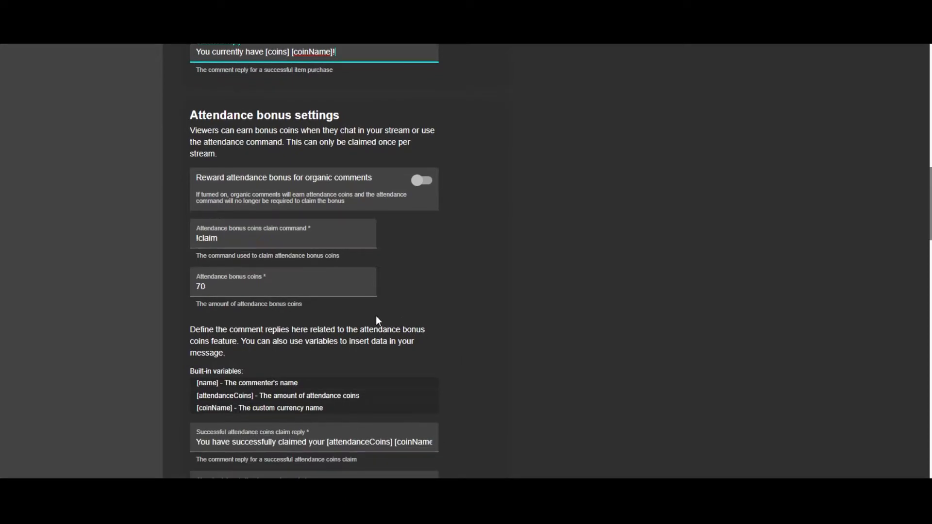
left_click(283, 238)
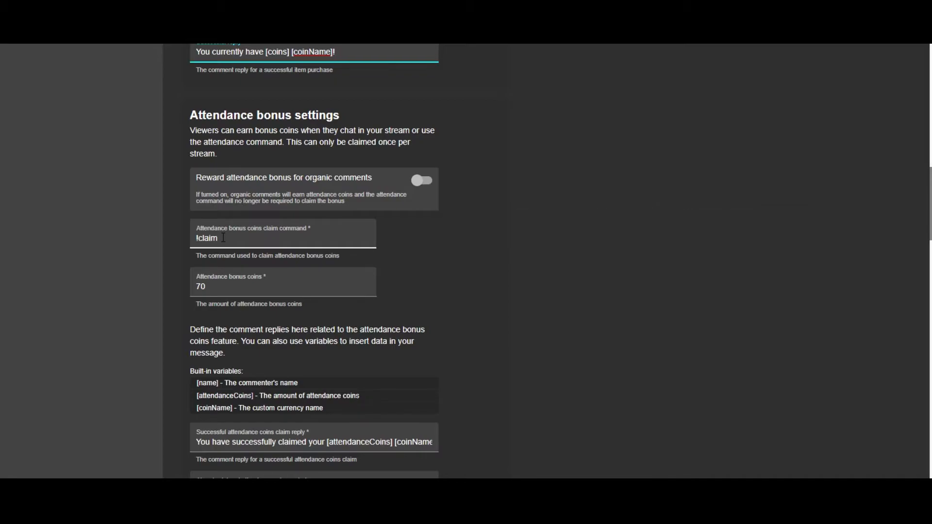
left_click(283, 285)
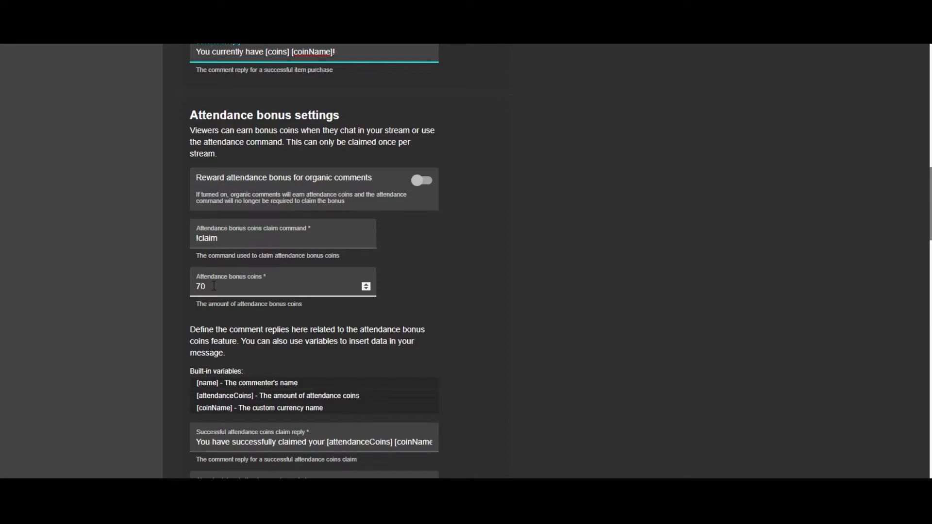
- Review the Item shop and Gacha settings, then show the Shop list of items with prices and stock
scroll("down", 3)
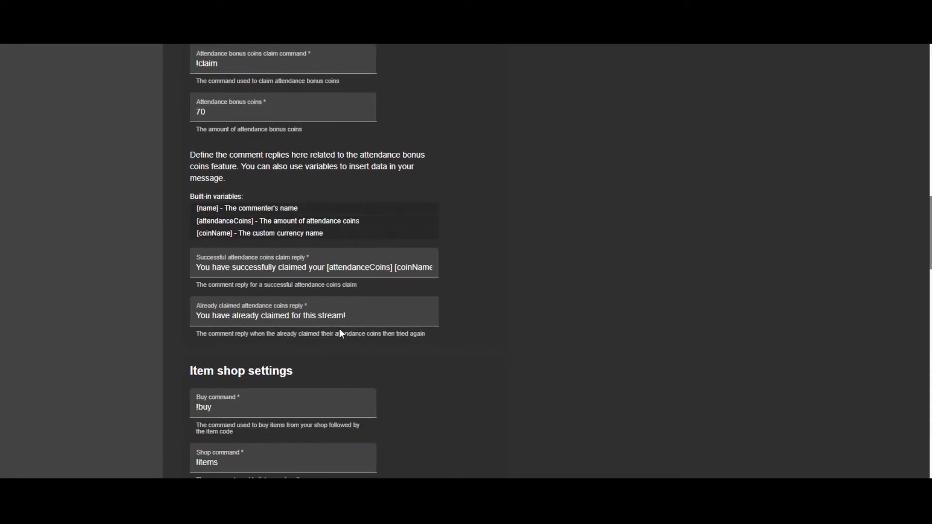
scroll("down", 3)
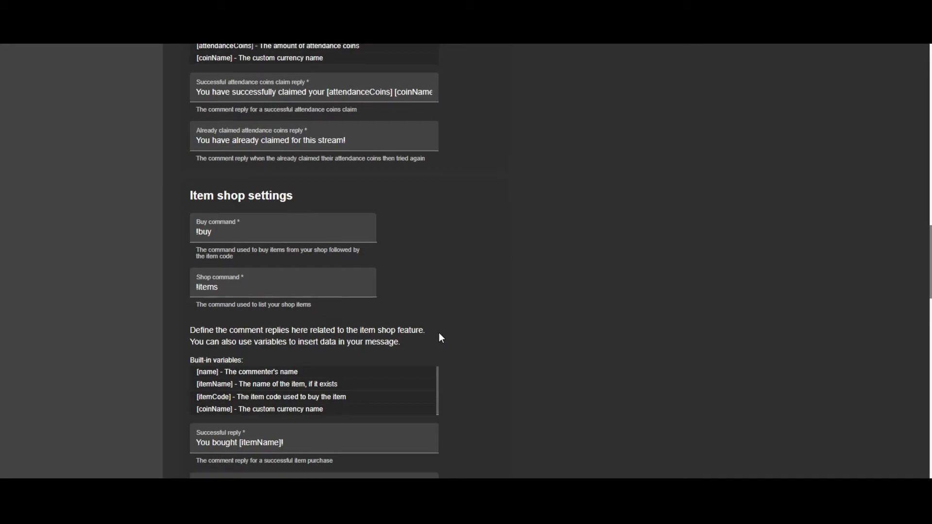
scroll("down", 3)
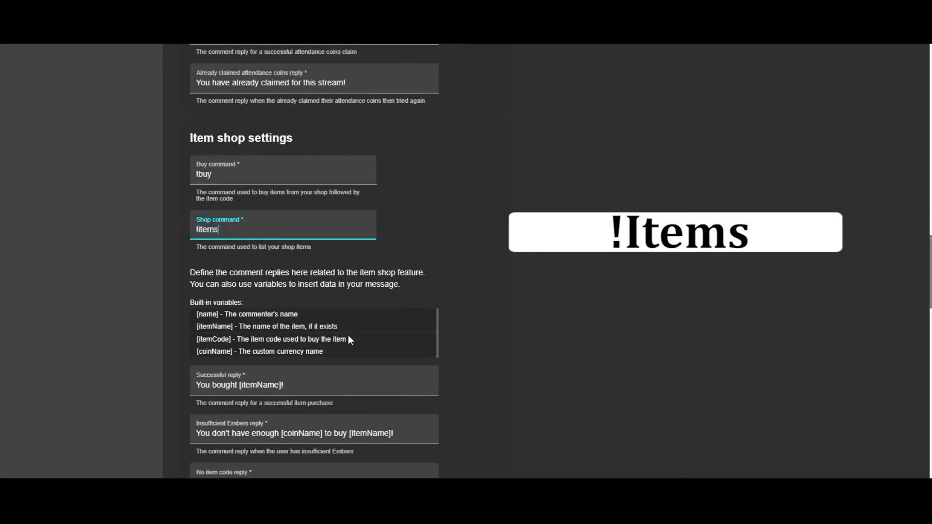
mouse_move(381, 364)
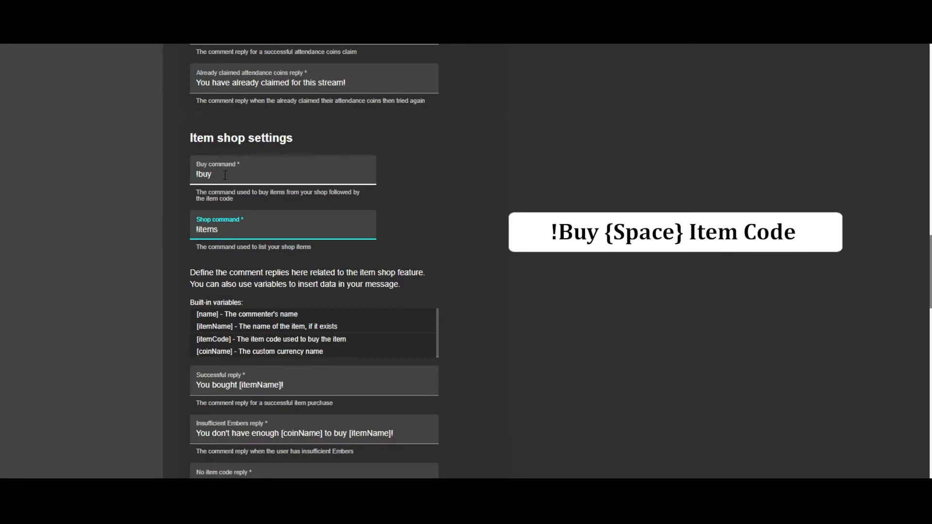
scroll("down", 3)
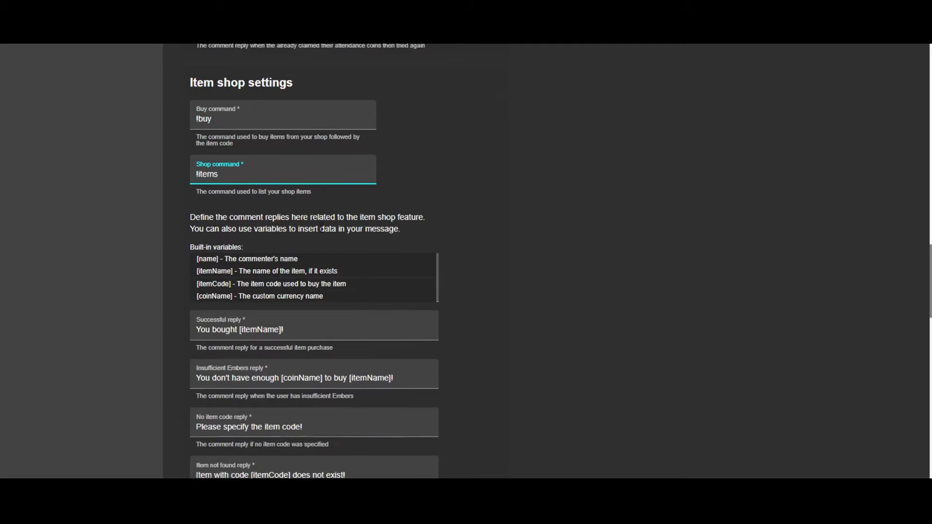
scroll("down", 3)
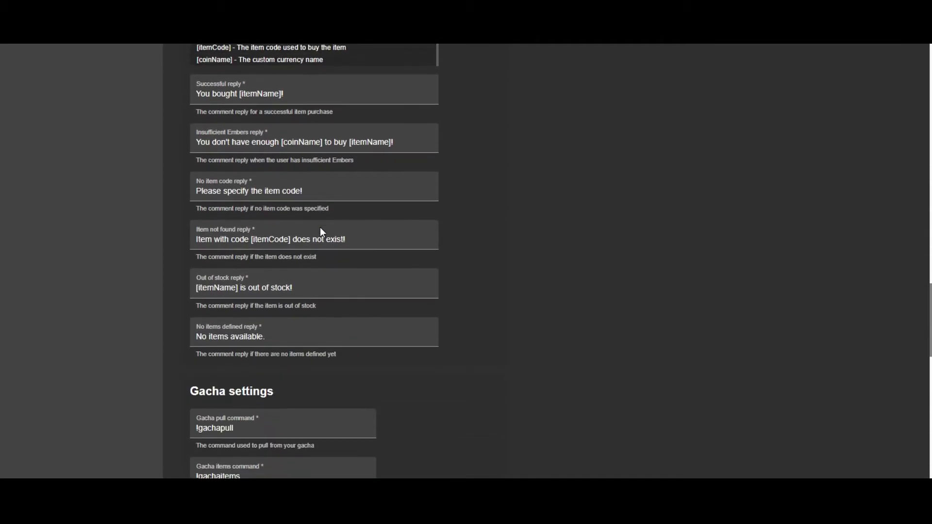
scroll("up", 3)
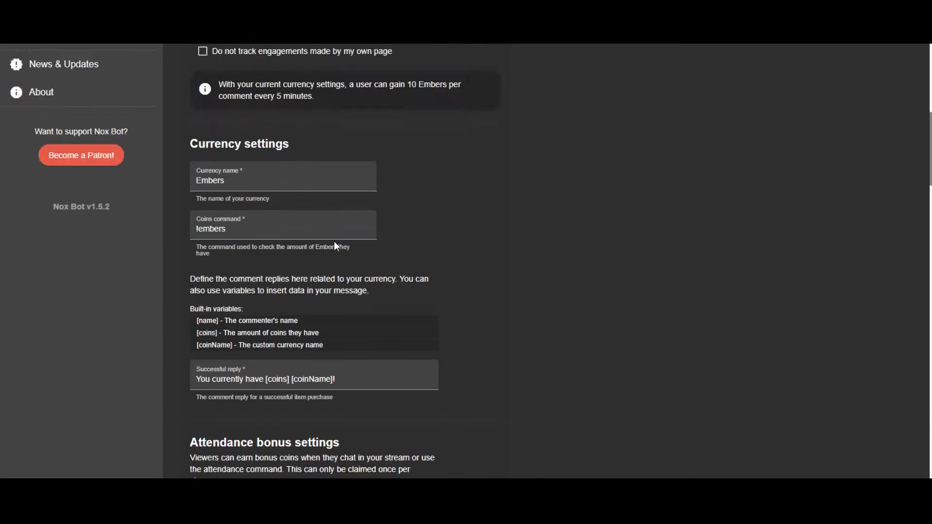
left_click(321, 210)
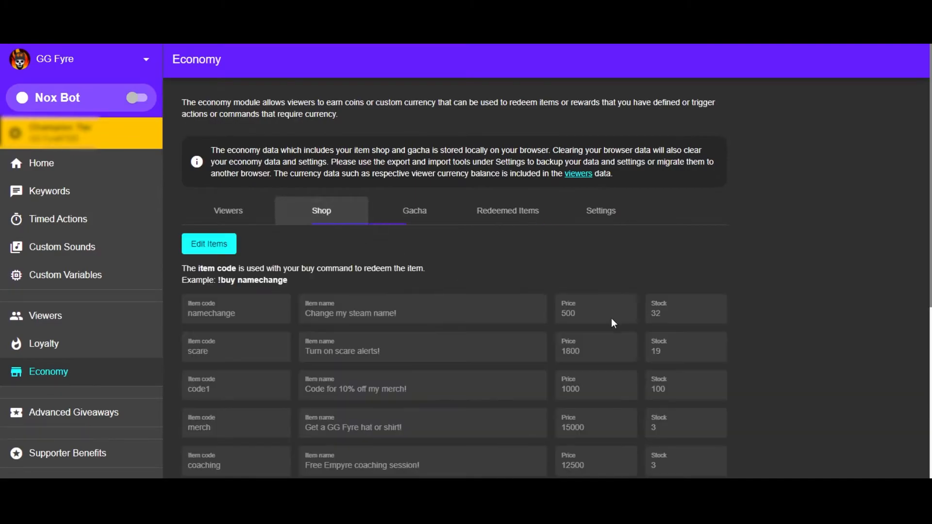
scroll("down", 3)
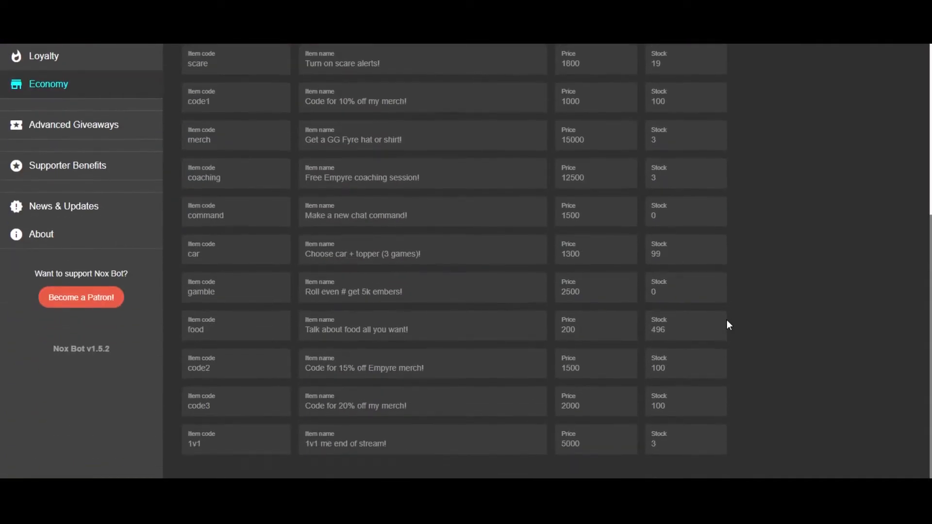
scroll("up", 3)
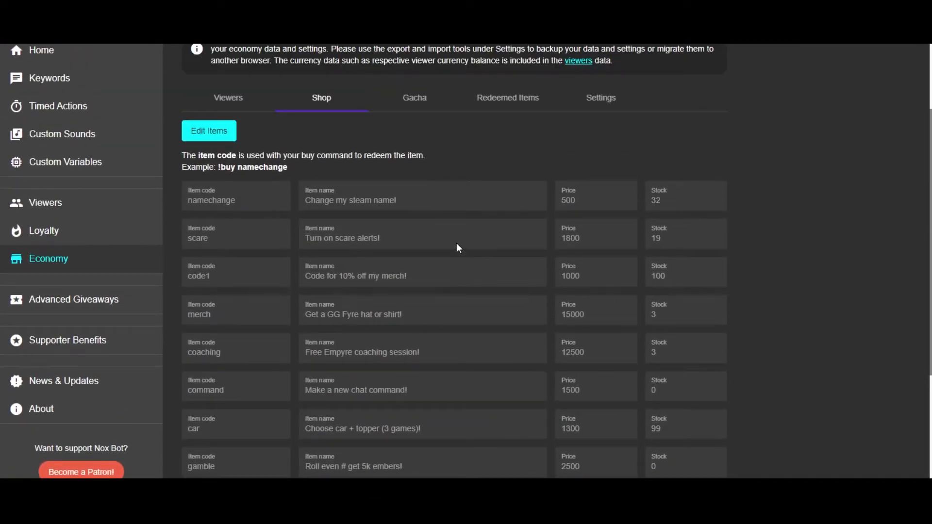
mouse_move(341, 200)
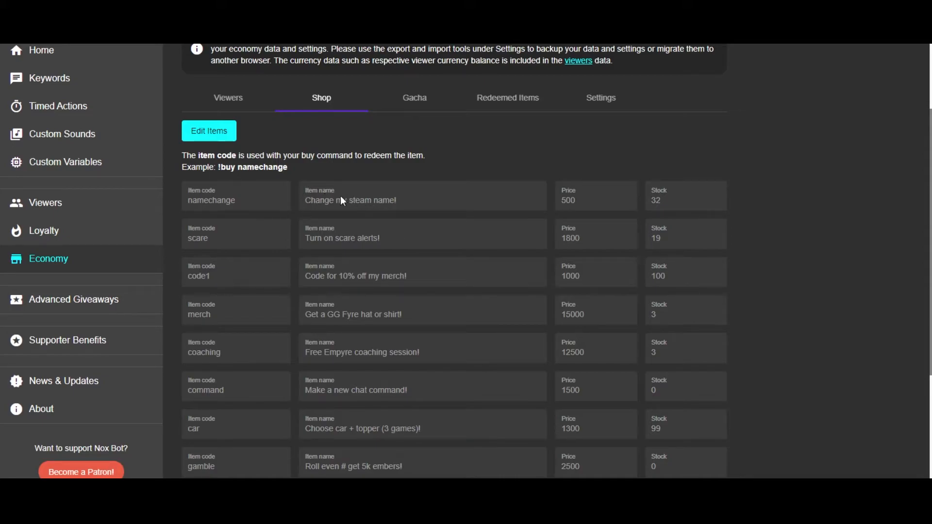
double_click(566, 200)
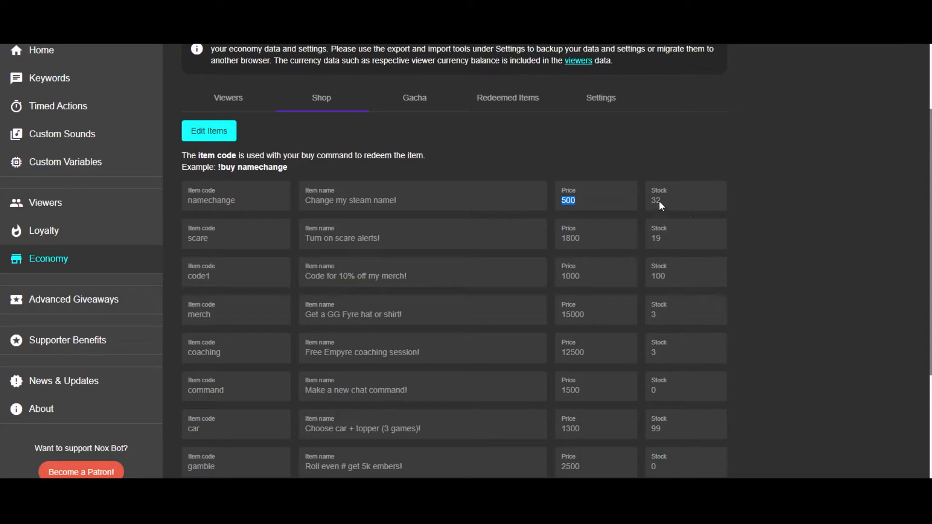
scroll("down", 3)
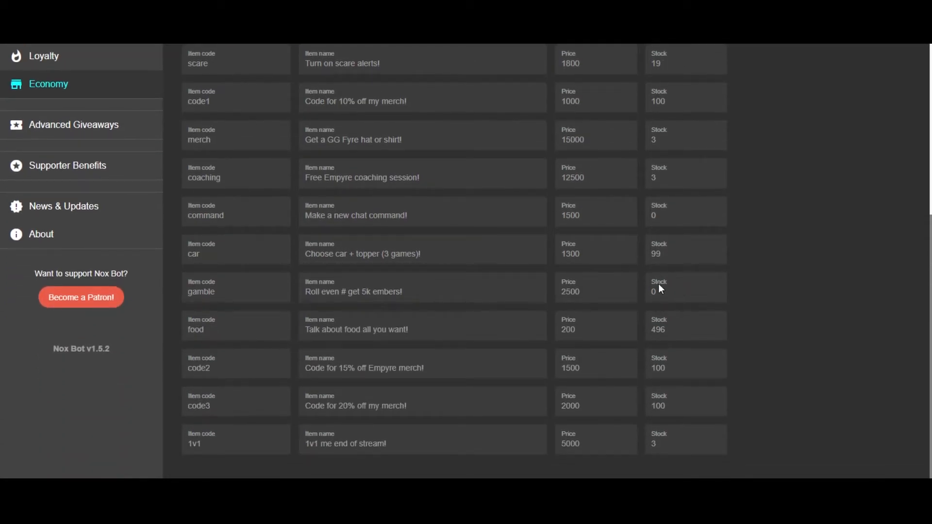
mouse_move(510, 306)
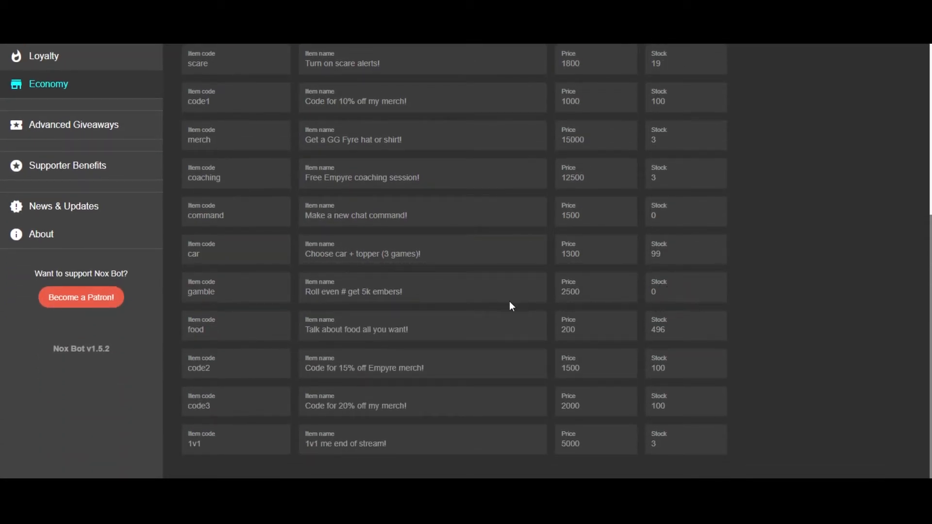
mouse_move(569, 312)
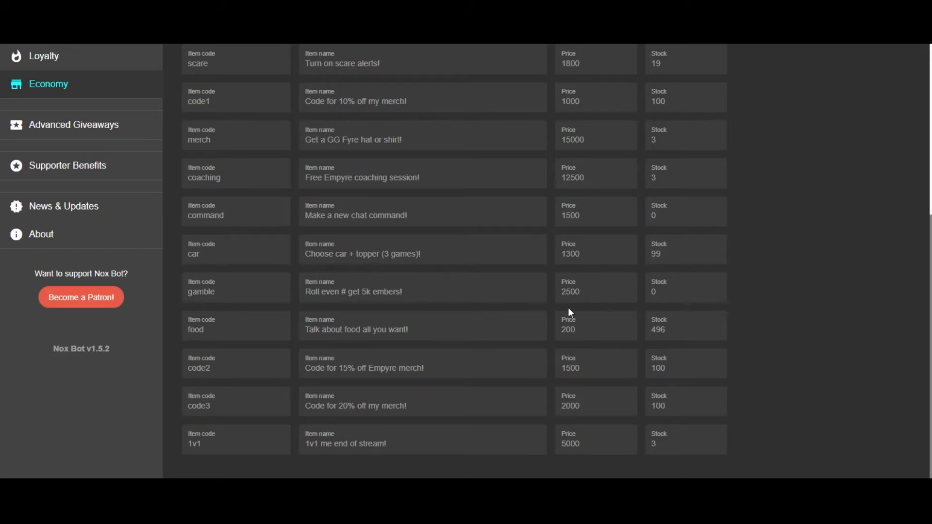
mouse_move(636, 292)
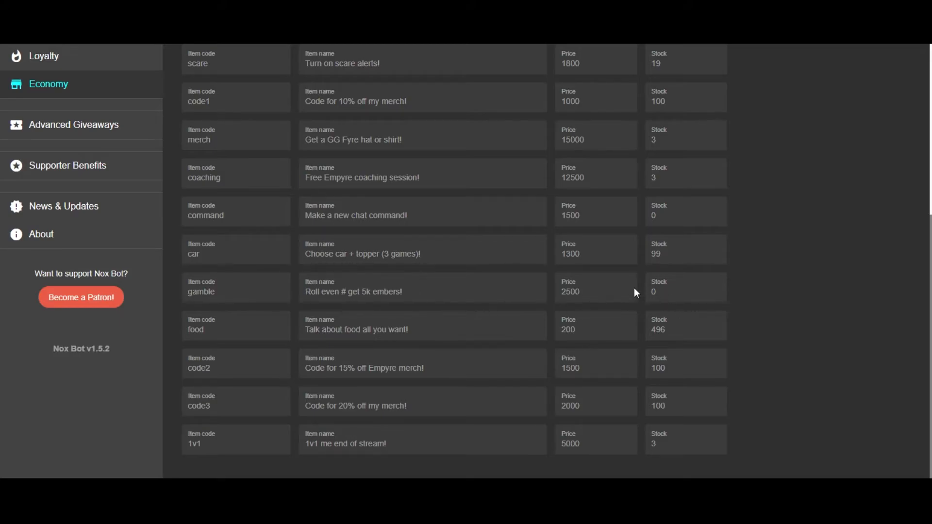
mouse_move(695, 340)
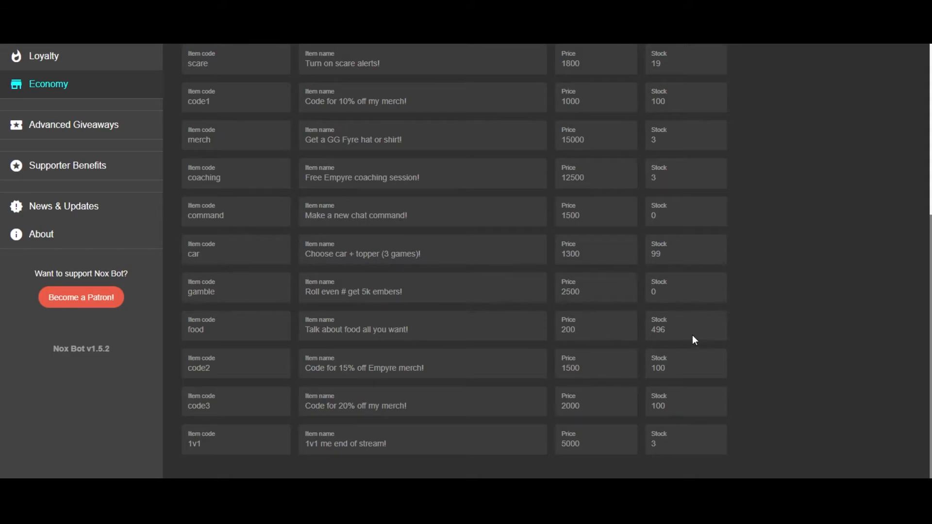
scroll("up", 3)
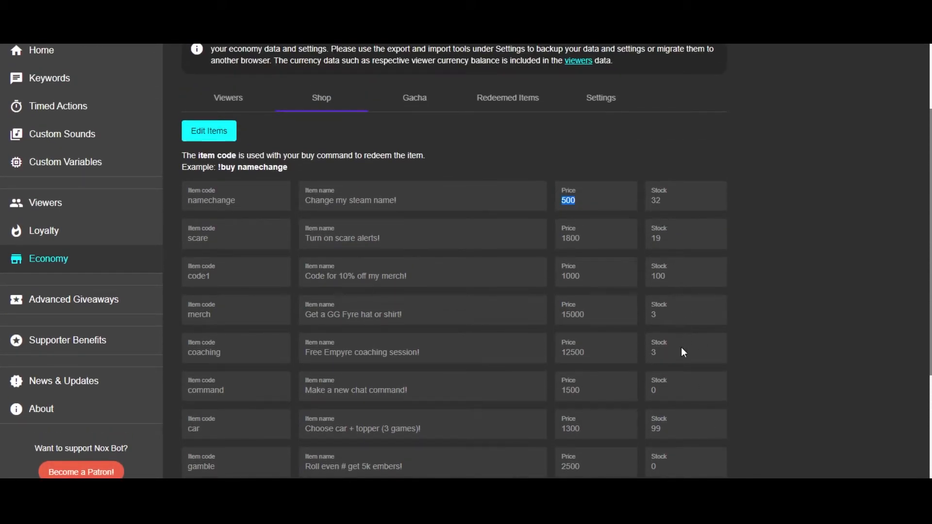
scroll("down", 3)
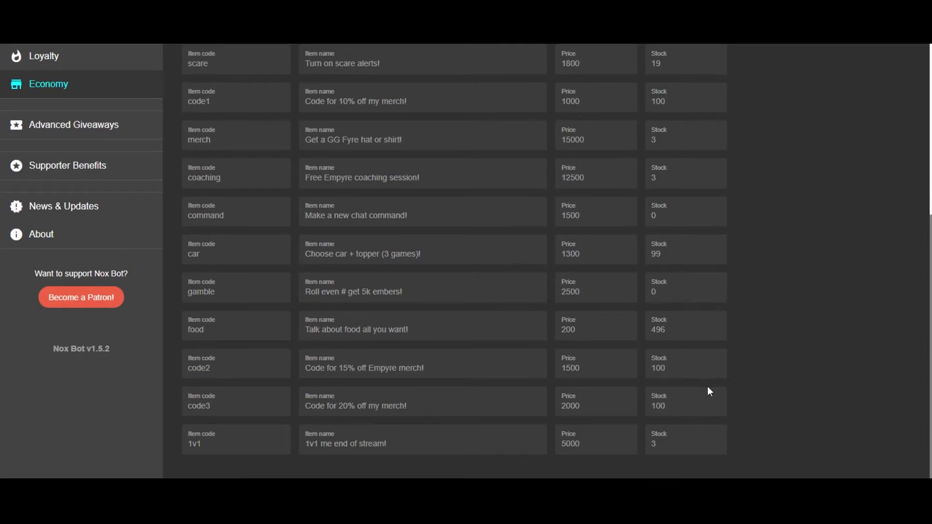
scroll("up", 3)
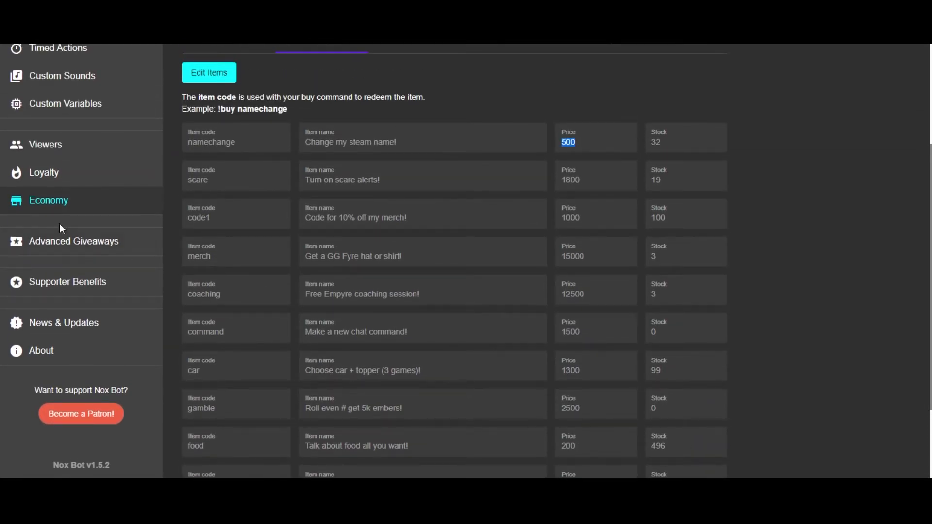
double_click(211, 142)
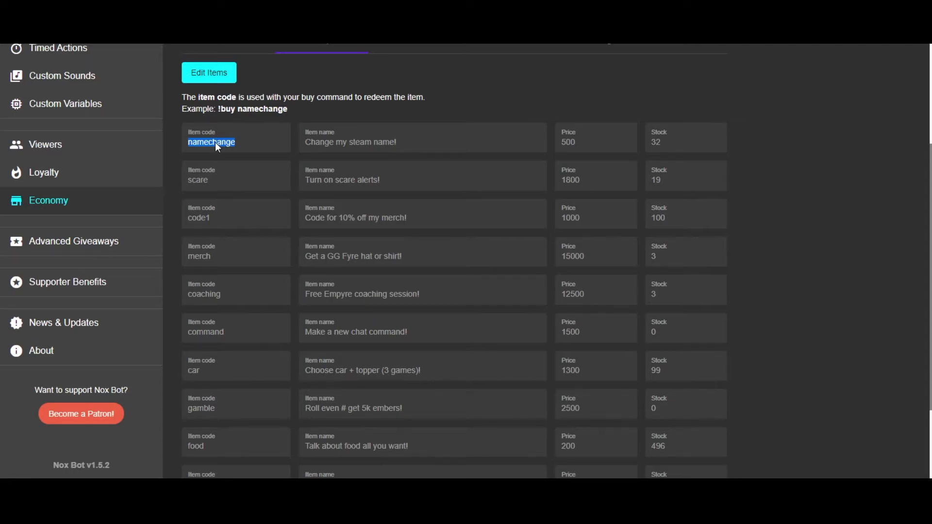
mouse_move(215, 151)
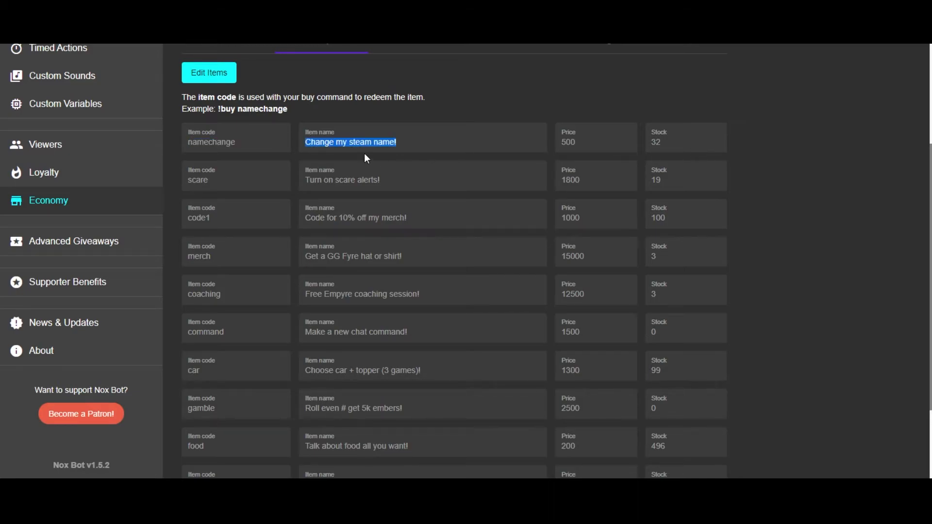
mouse_move(301, 213)
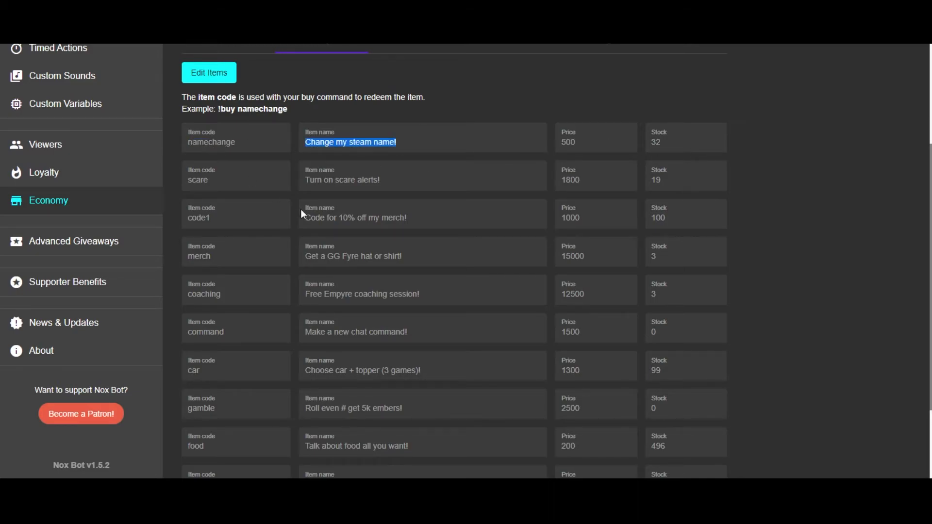
scroll("down", 3)
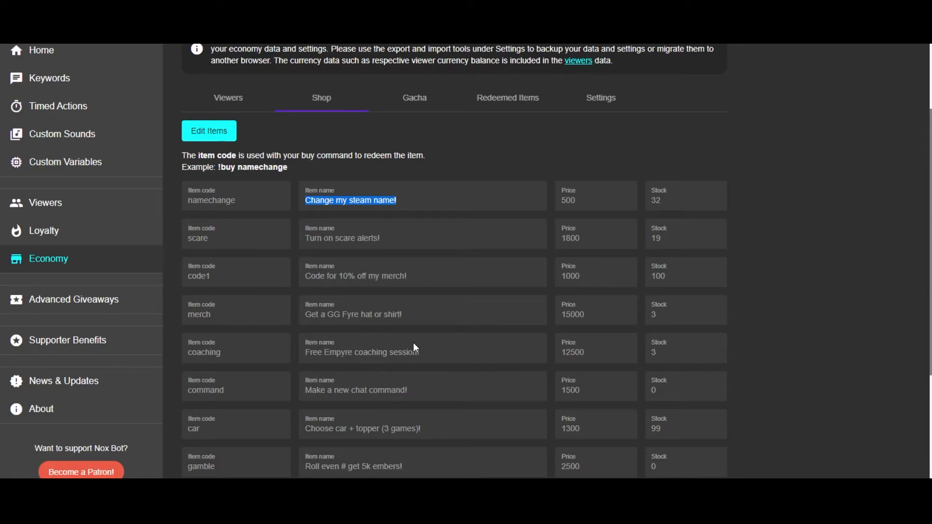
scroll("down", 3)
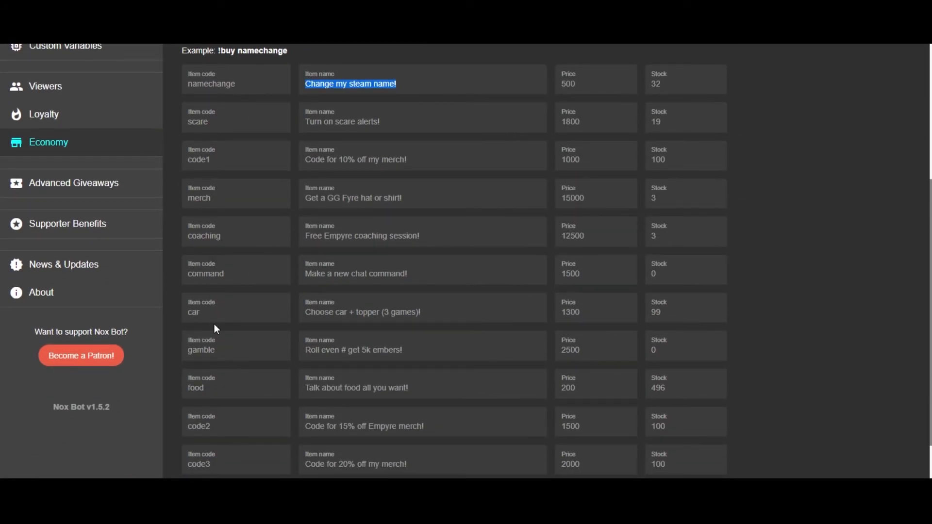
mouse_move(232, 398)
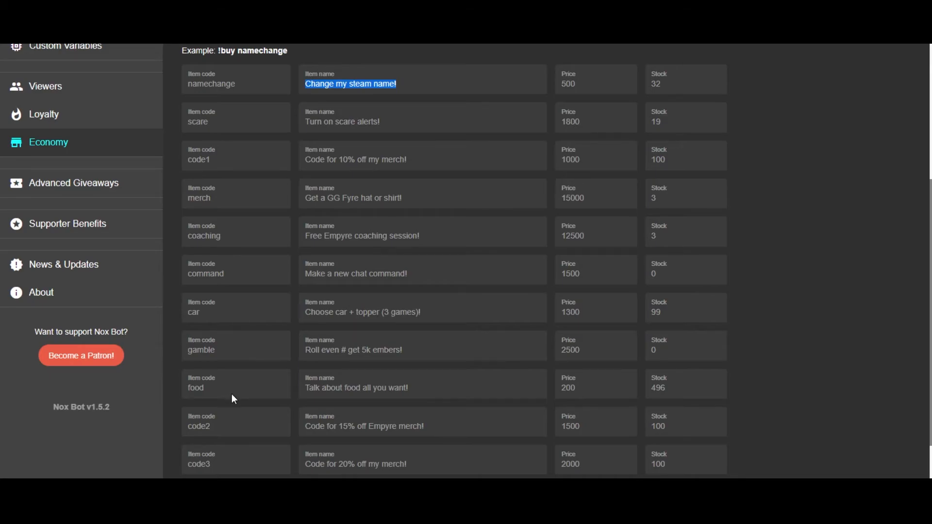
scroll("up", 3)
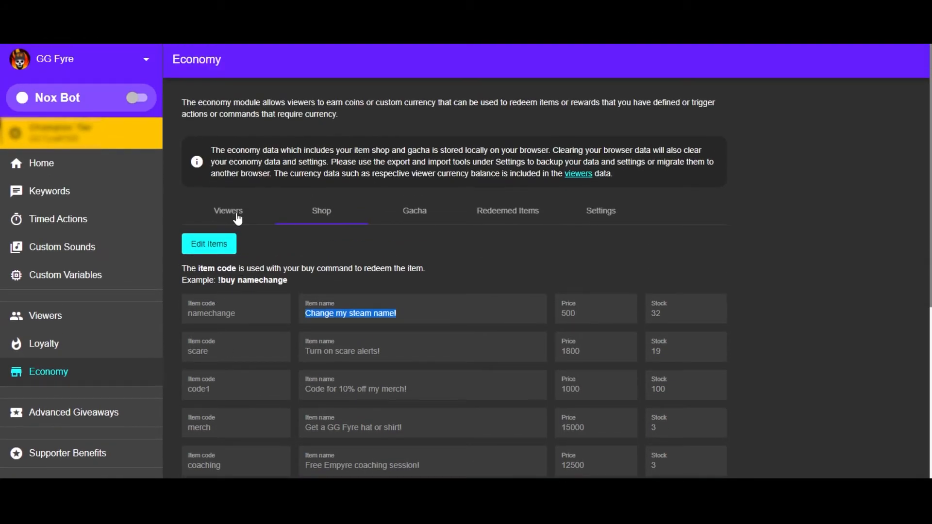
- Show the Viewers list ranked by Embers balance with last-active times
left_click(228, 211)
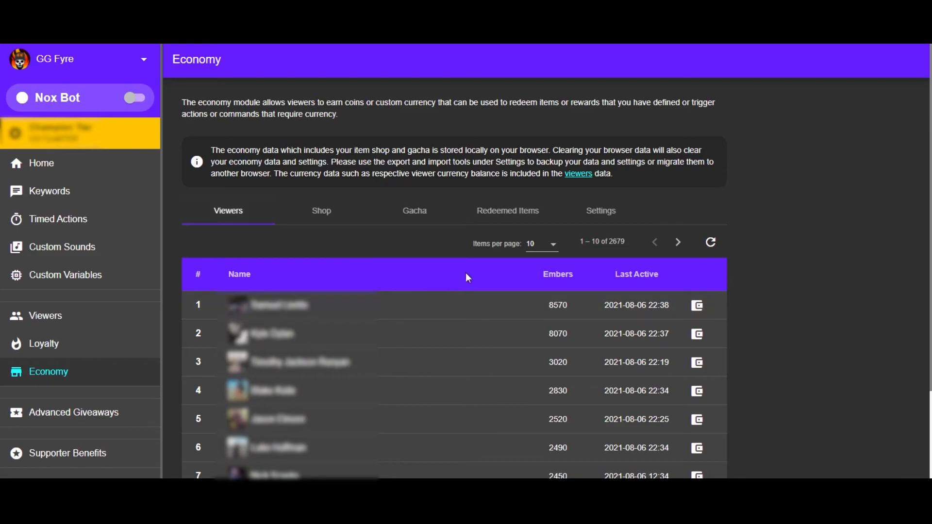
scroll("down", 3)
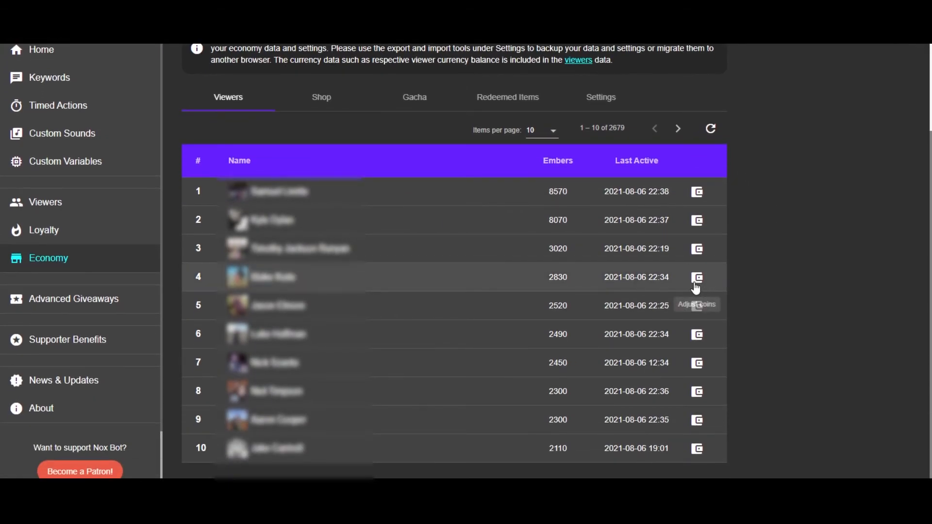
mouse_move(675, 287)
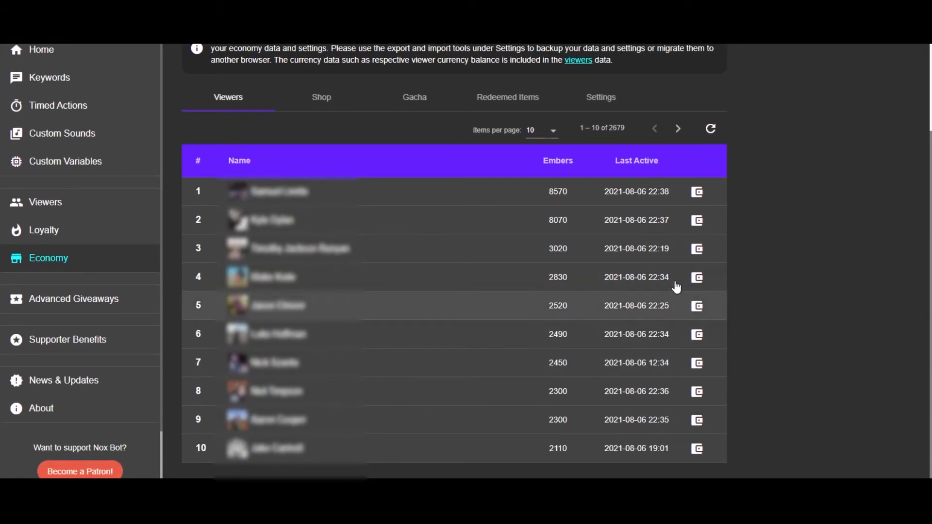
mouse_move(698, 191)
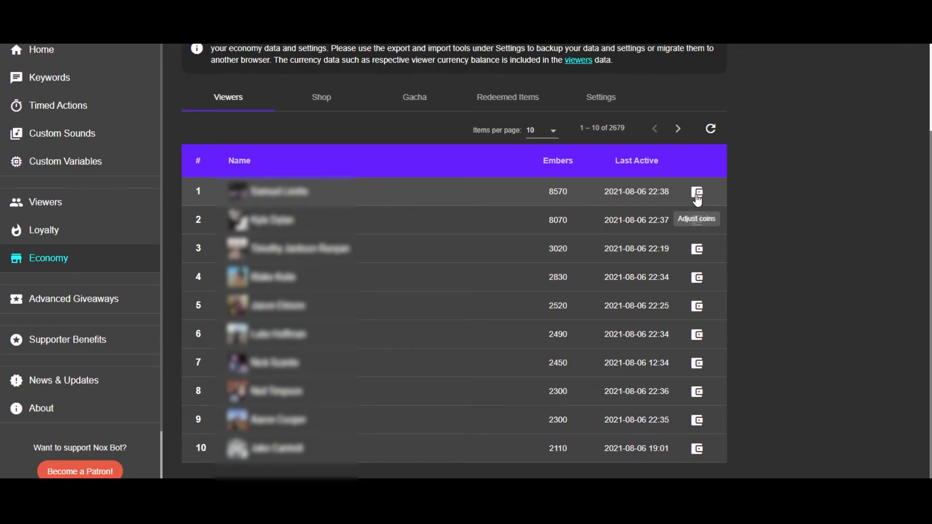
left_click(698, 191)
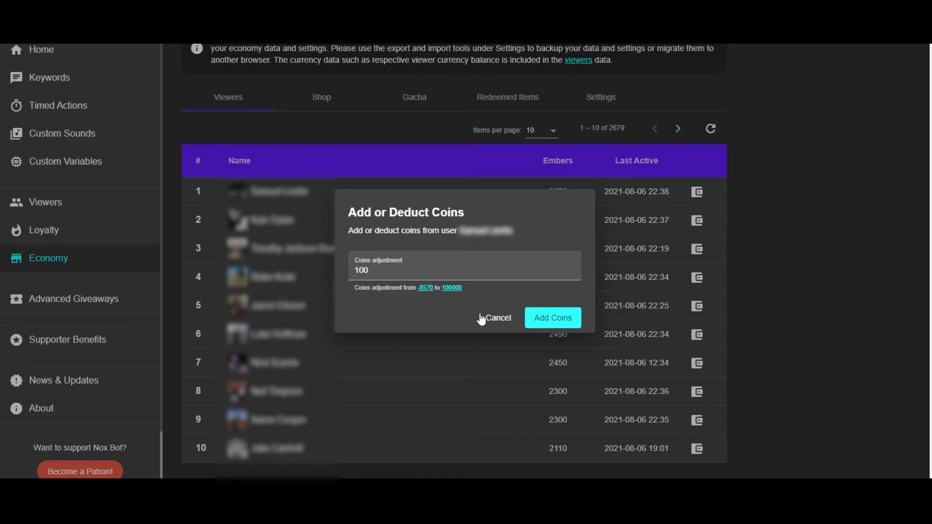
mouse_move(398, 290)
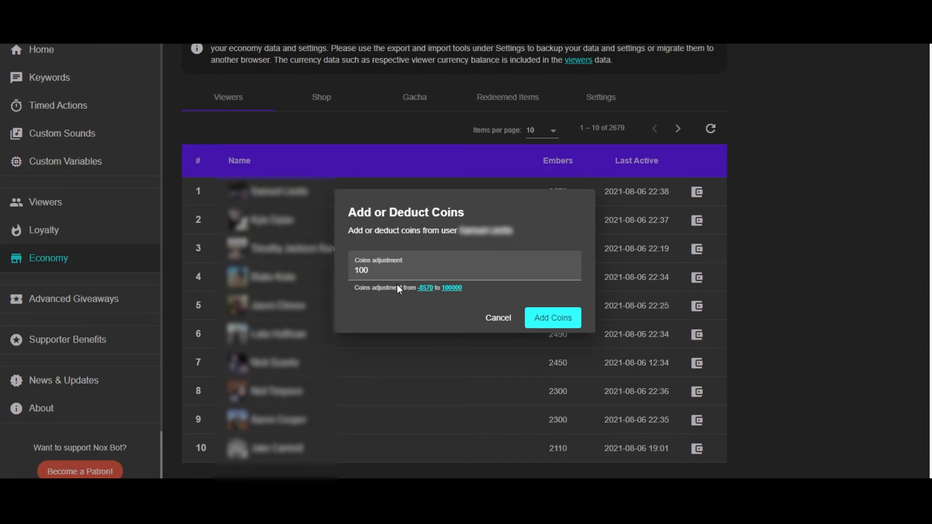
left_click(551, 317)
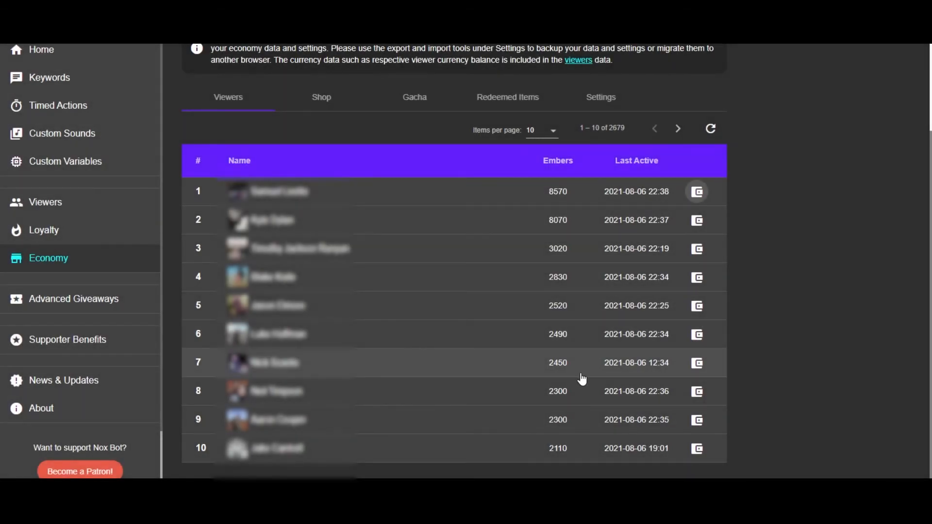
- Return from viewer balances to the Shop list of item codes, prices and stock
scroll("up", 3)
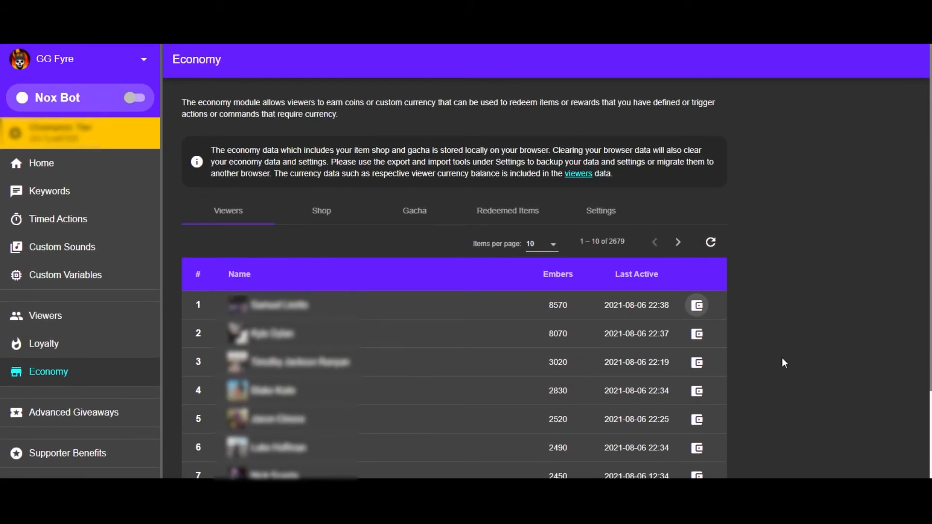
mouse_move(731, 381)
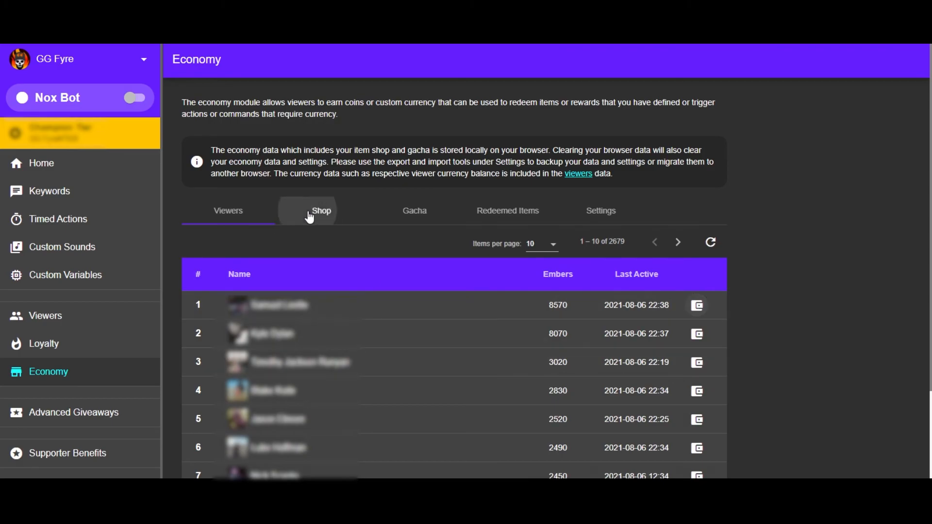
left_click(321, 211)
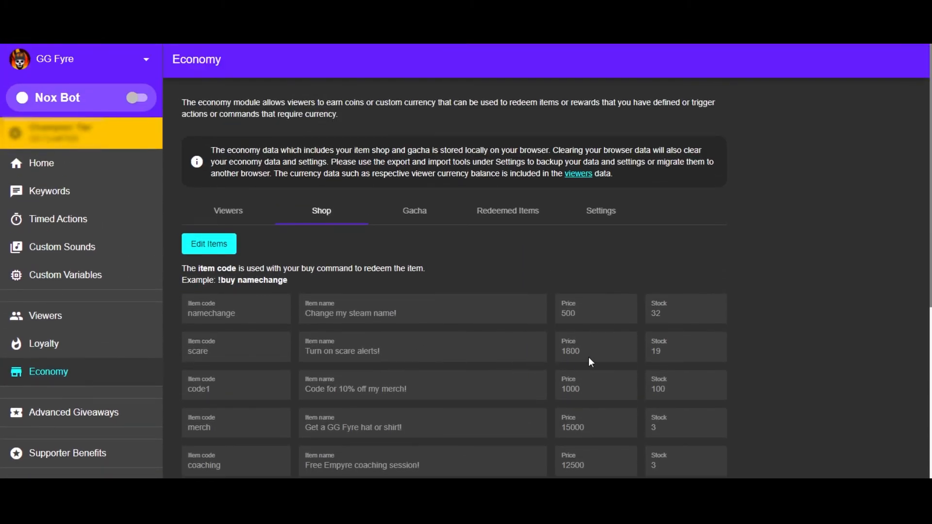
mouse_move(612, 381)
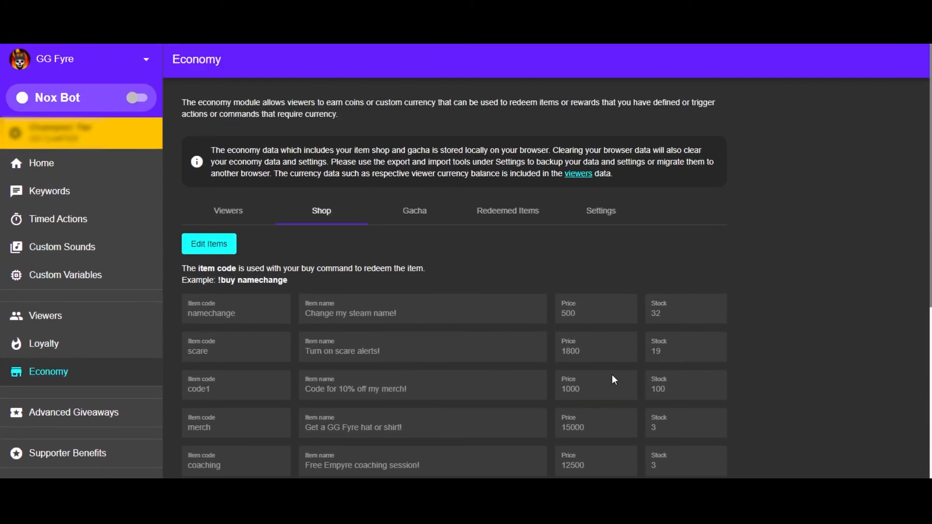